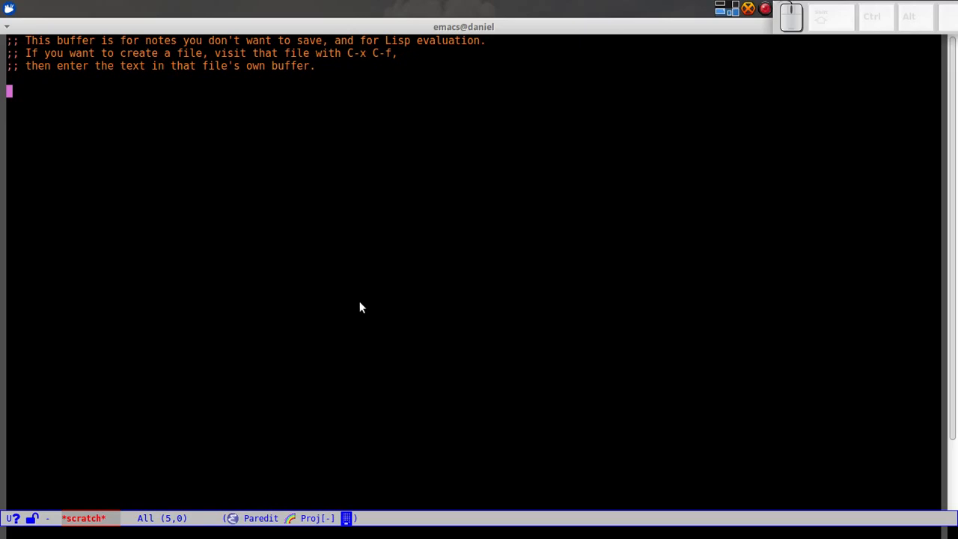
# Launch the IELM Emacs Lisp REPL via M-x ielm.
pyautogui.press('alt+x')
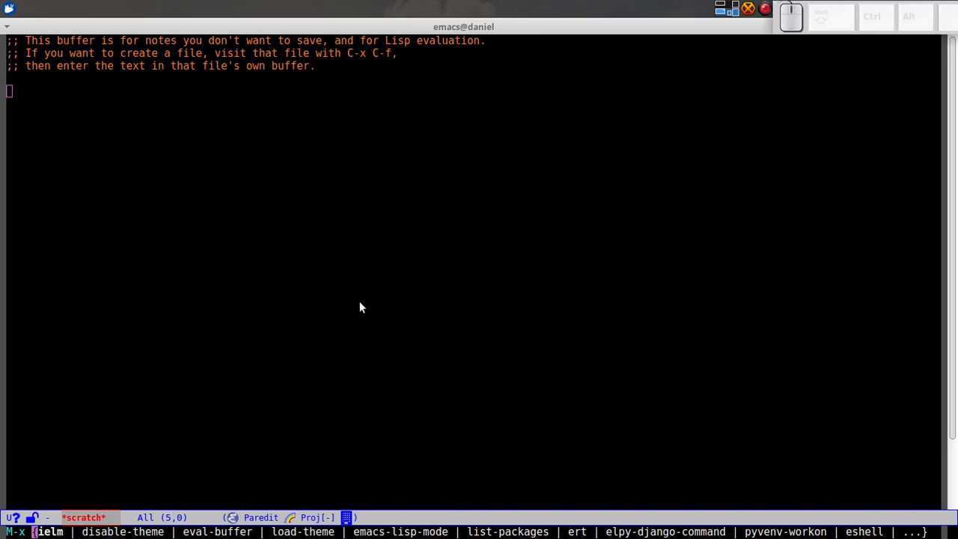
pyautogui.write('ielm')
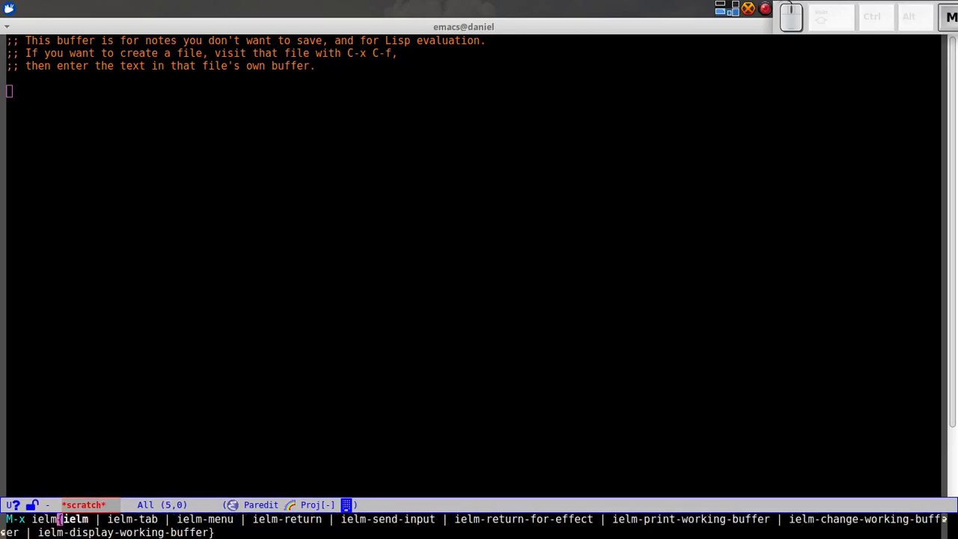
pyautogui.press('Return')
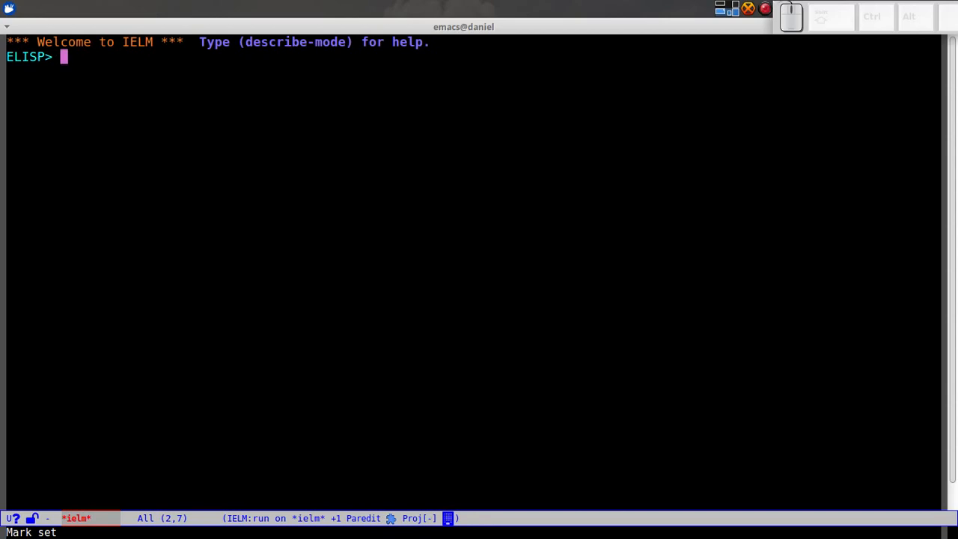
# Evaluate 345, then 345.12345676543212, then the string "hello youtube" at the ELISP> prompt.
pyautogui.write('345')
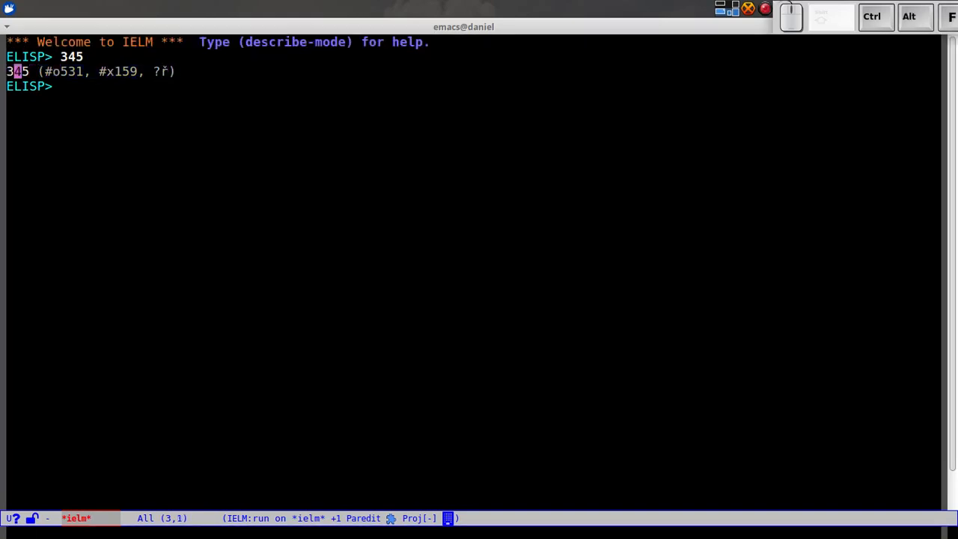
pyautogui.press('Left')
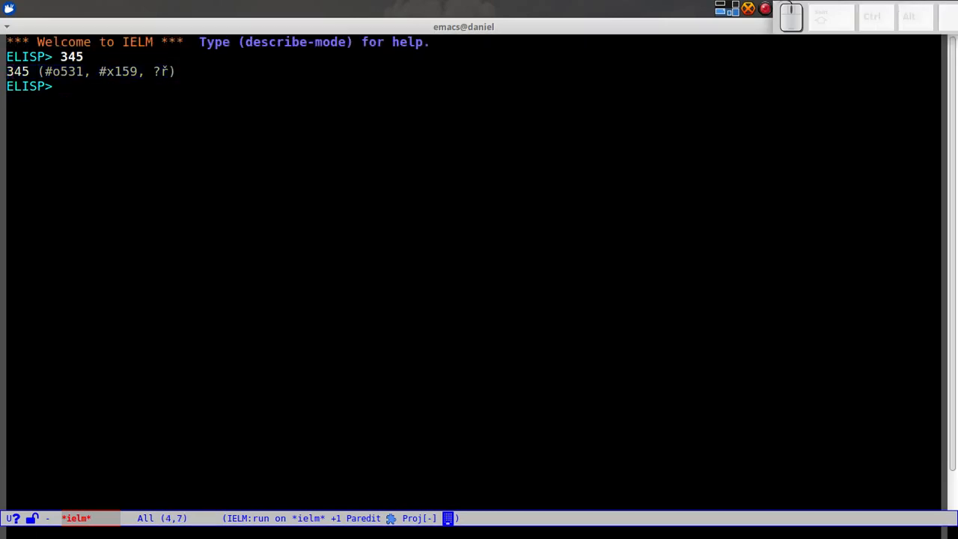
pyautogui.write('345.12345676543212345')
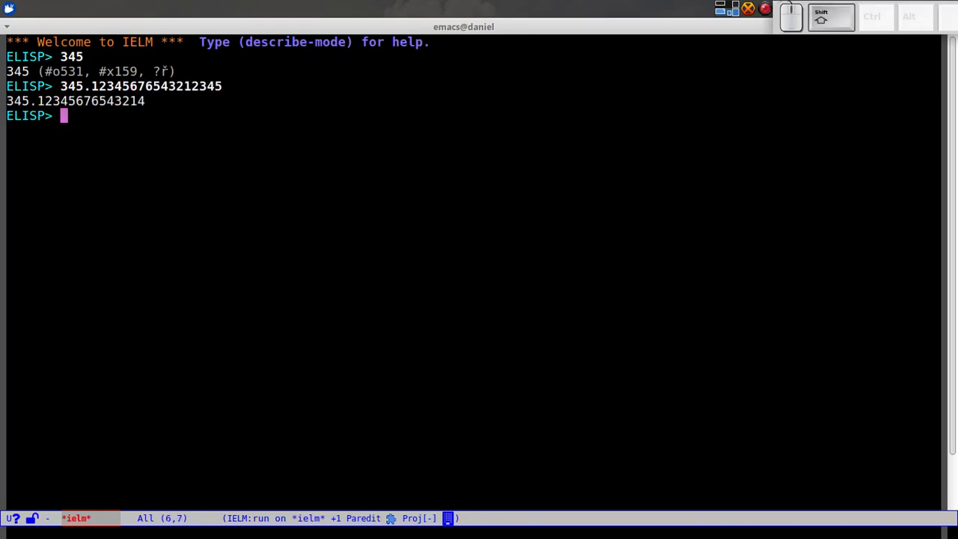
pyautogui.write('"hello wyoutube')
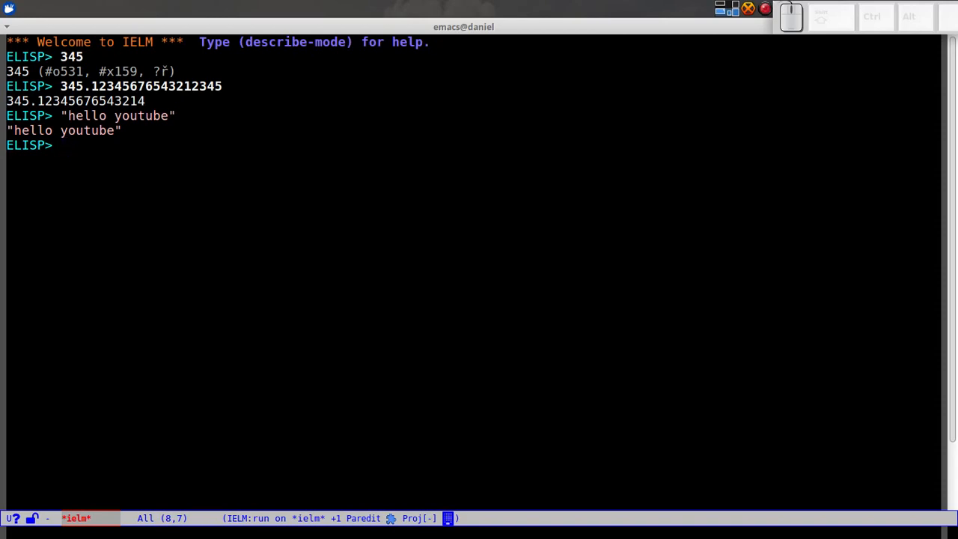
# Evaluate 5 + 5 and then (5 + 5), seeing both raise errors.
pyautogui.write('5 + 5')
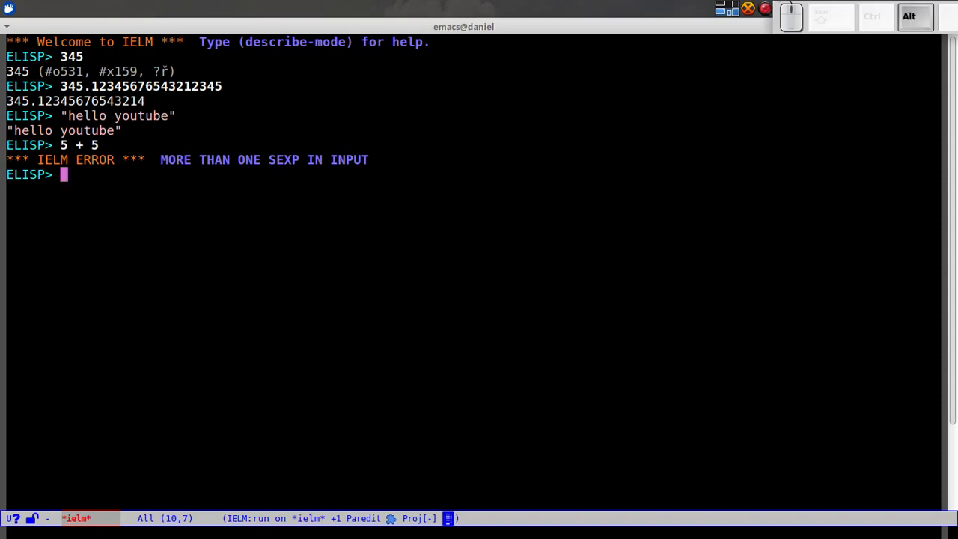
pyautogui.write('(')
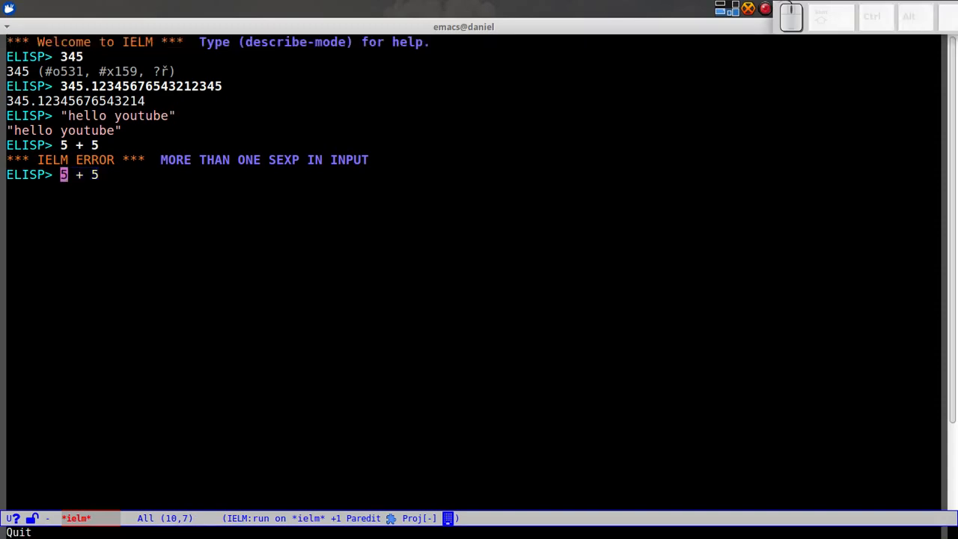
pyautogui.click(909, 16)
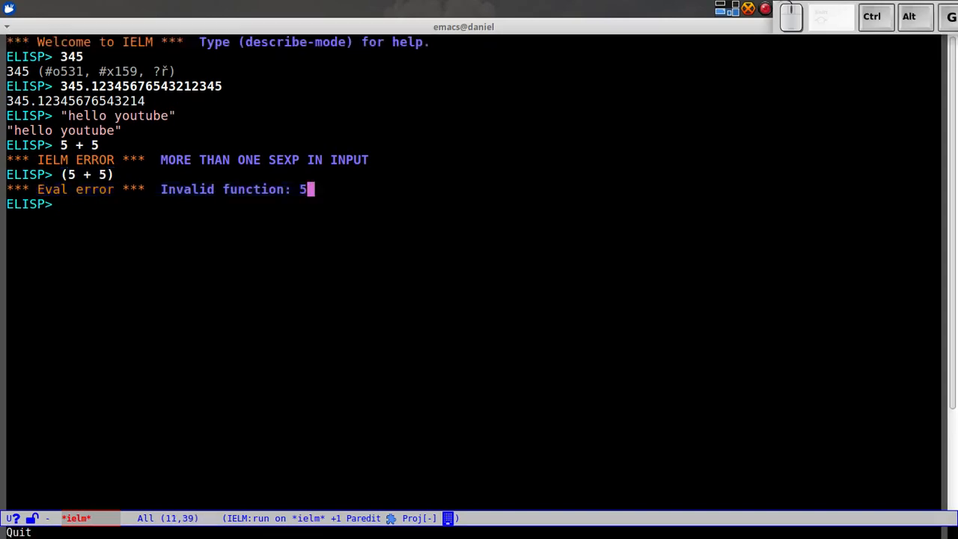
# Recall the previous input and rewrite it in prefix form as (+ 5 5).
pyautogui.press('Left')
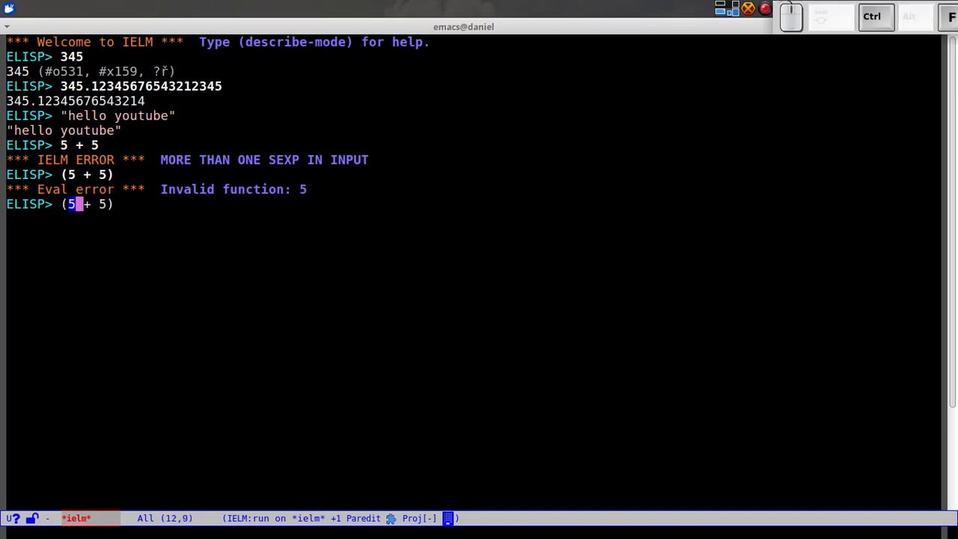
pyautogui.press('Left')
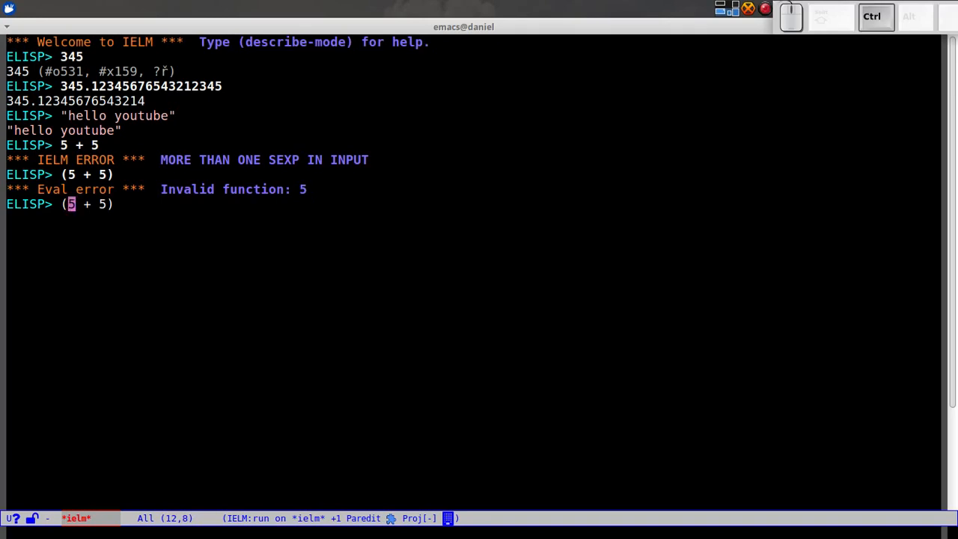
pyautogui.press('Right')
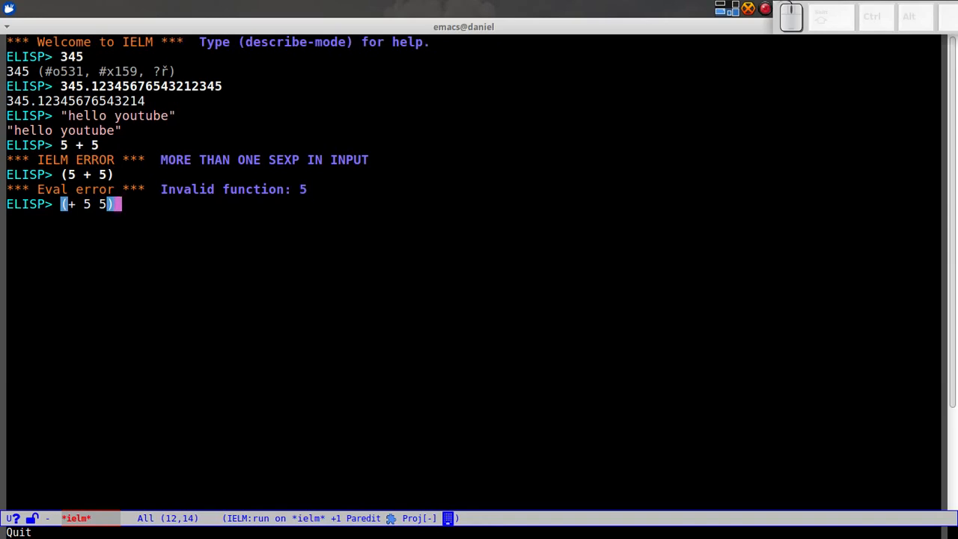
# Evaluate (+ 5 5) to 10, then (+ 5 5 10 20 30) to 70.
pyautogui.press('Return')
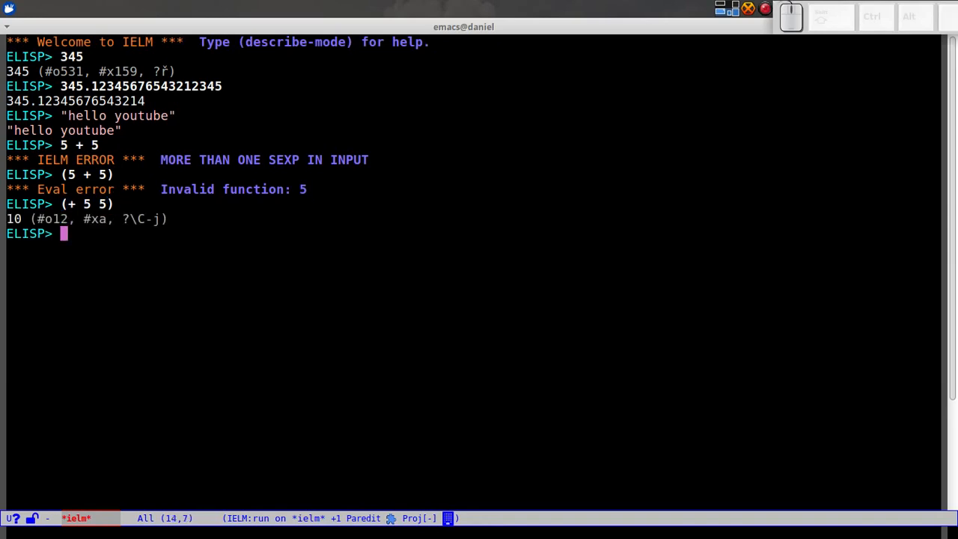
pyautogui.write('(+ 5 5 10')
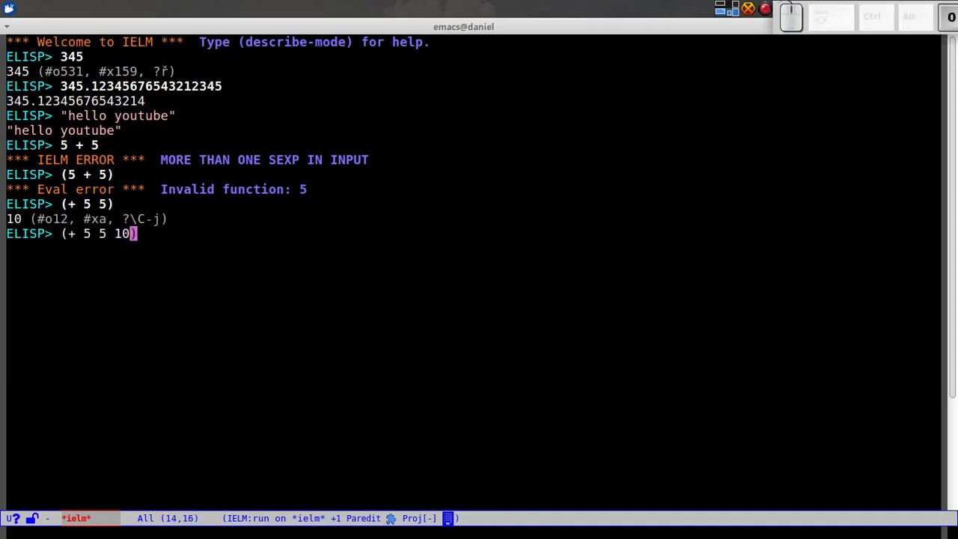
pyautogui.write('20 30')
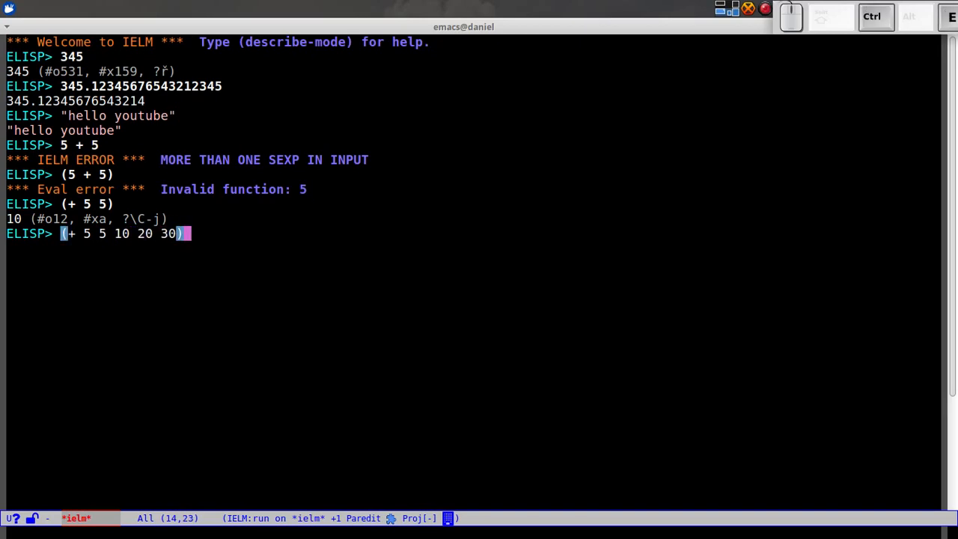
pyautogui.press('Return')
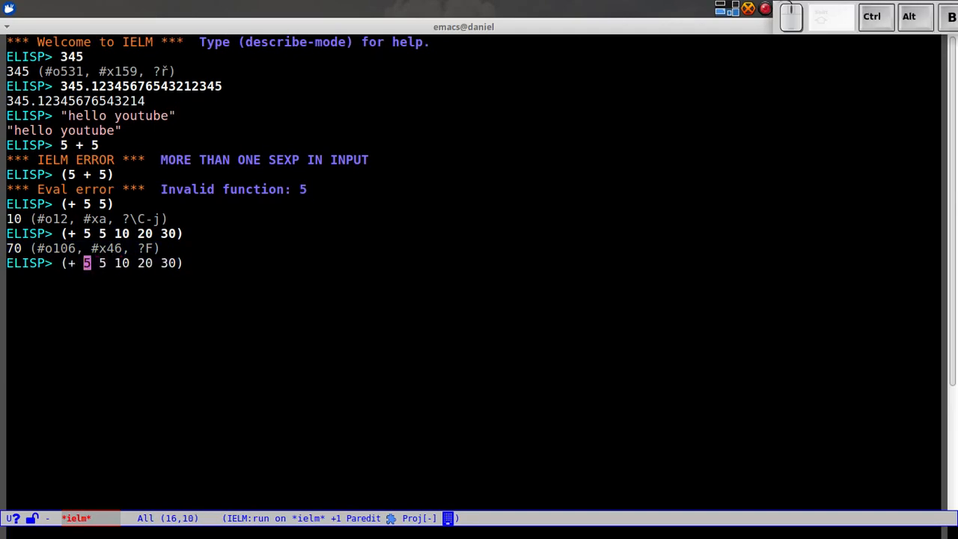
# Re-run the list with *, / and - operators, getting 150000, 0 and -60, and start a nested expression.
pyautogui.press('Return')
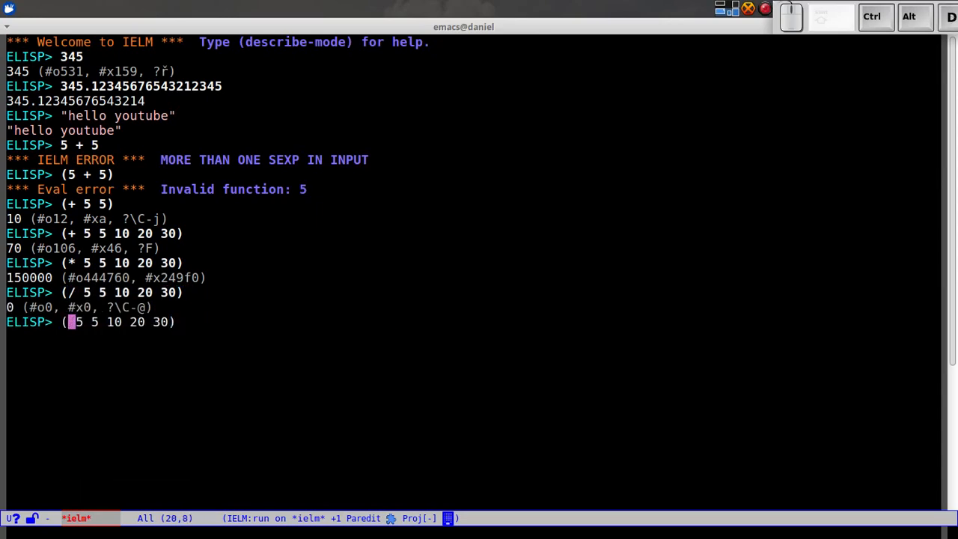
pyautogui.write('-')
pyautogui.press('Return')
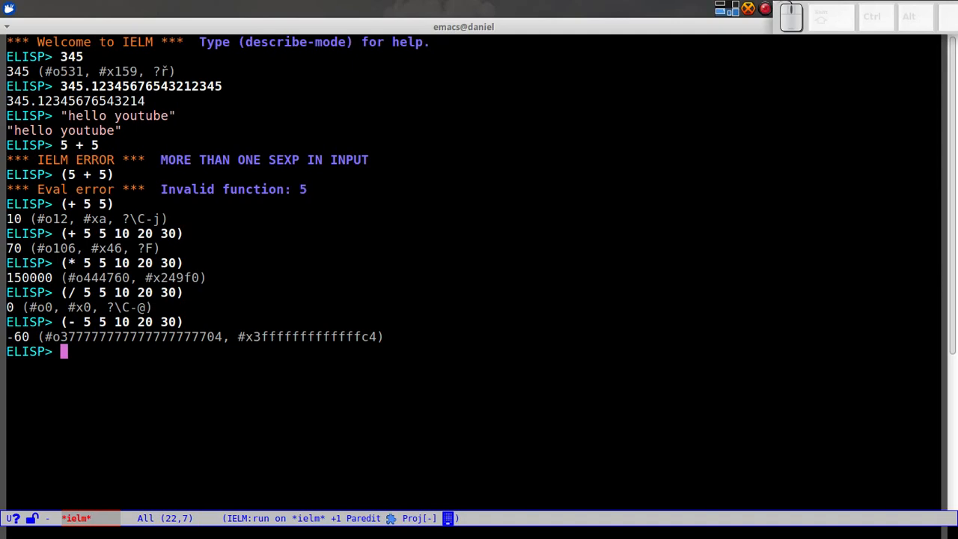
pyautogui.write('(+ 4 (-')
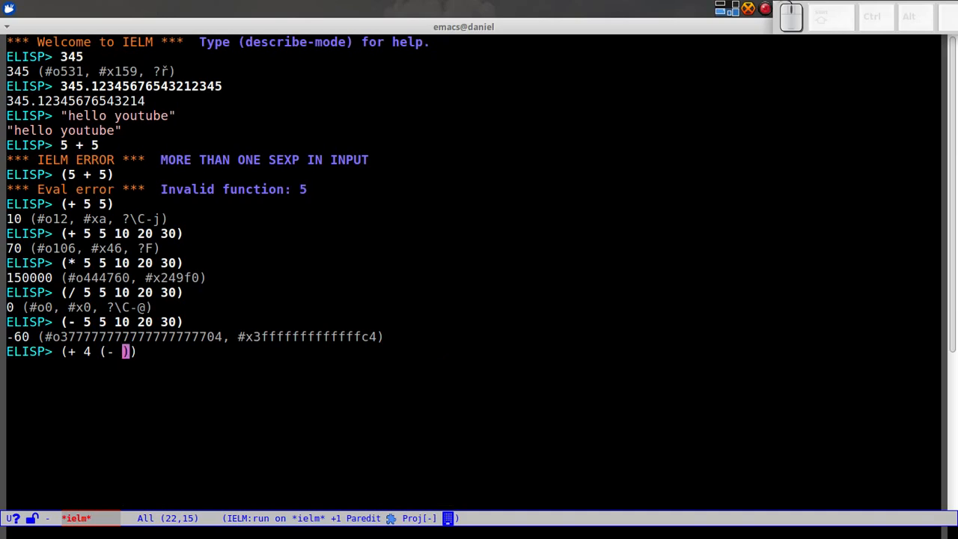
# Evaluate the nested expression (+ 4 (- 10 4)) to get 10.
pyautogui.write('10 4')
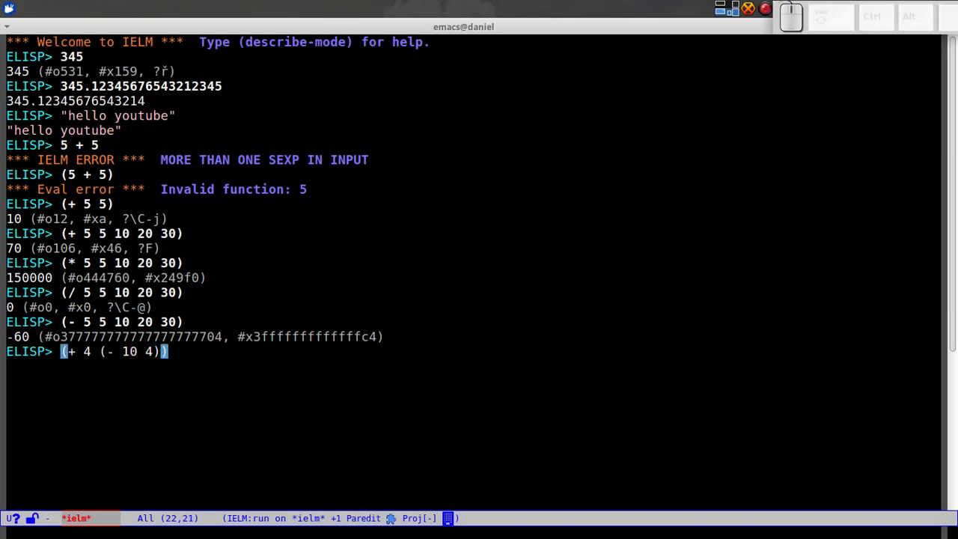
pyautogui.press('Return')
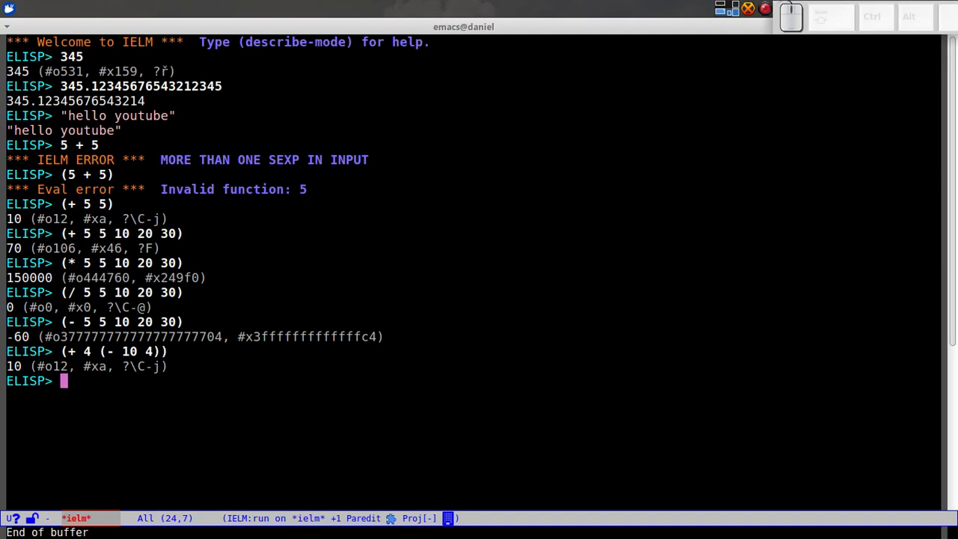
pyautogui.write('(')
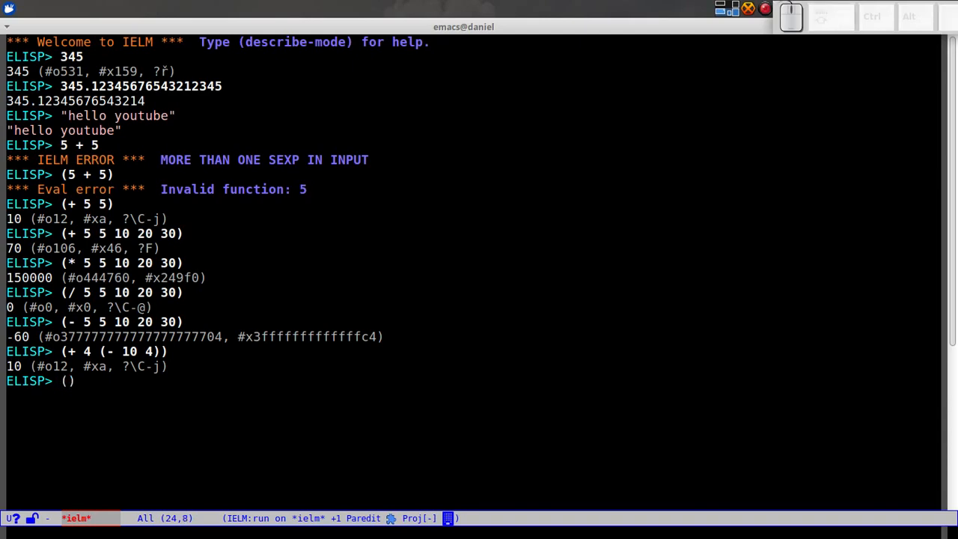
# Write (defun add-nums (a b) (+ a b)) at the prompt, removing a stray comma between the parameters.
pyautogui.write('def')
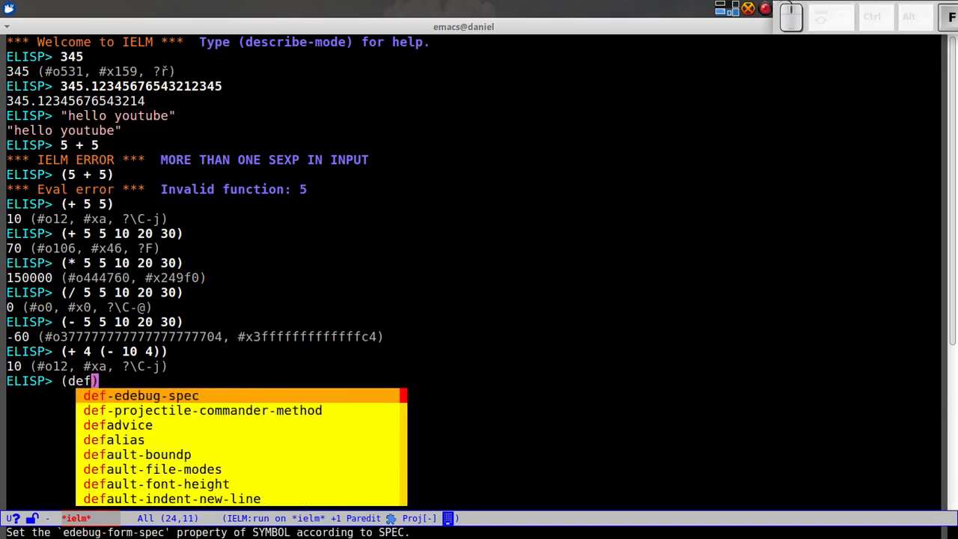
pyautogui.write('un')
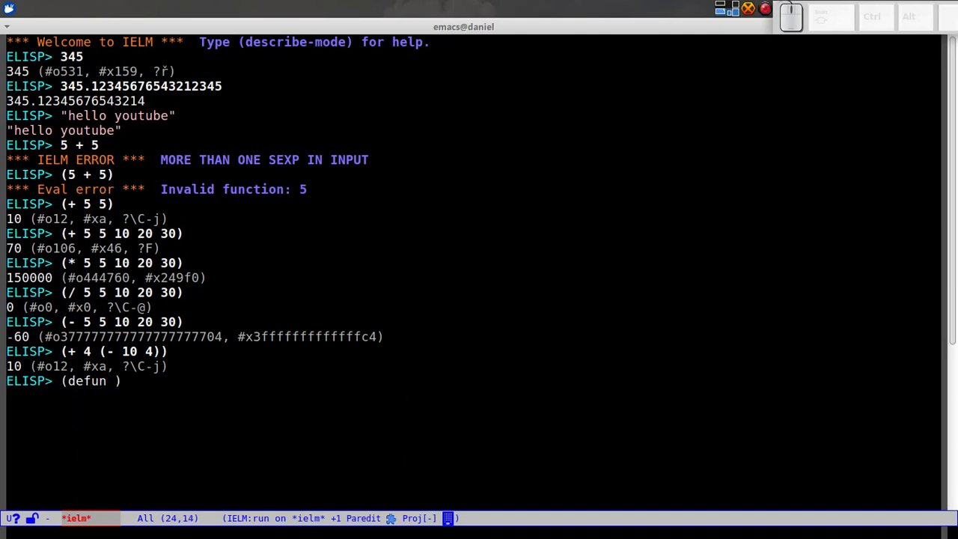
pyautogui.write('add-')
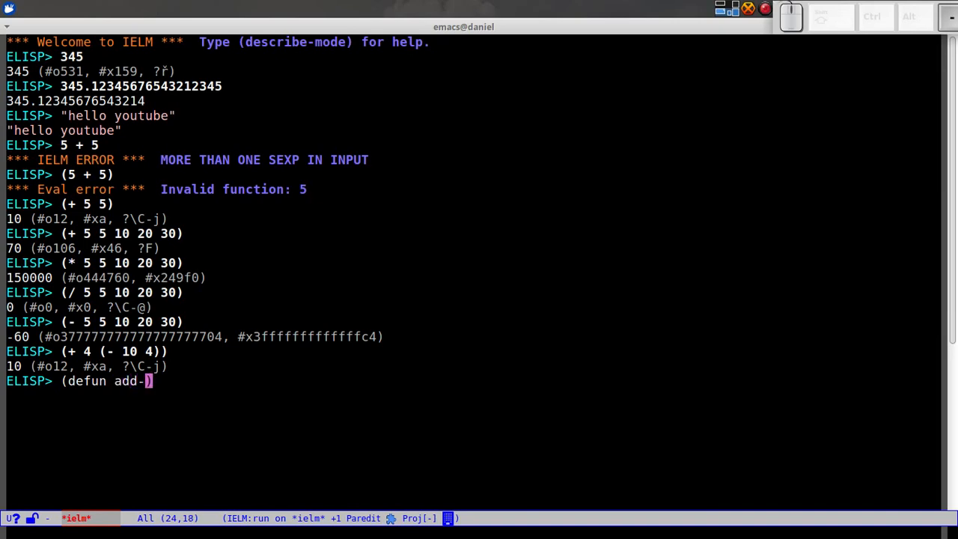
pyautogui.write('nums (a b')
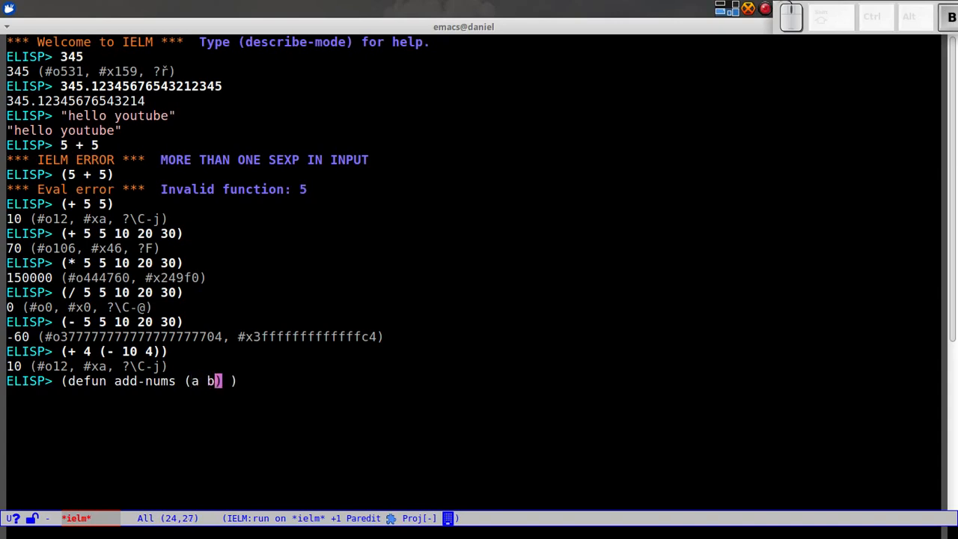
pyautogui.write(',')
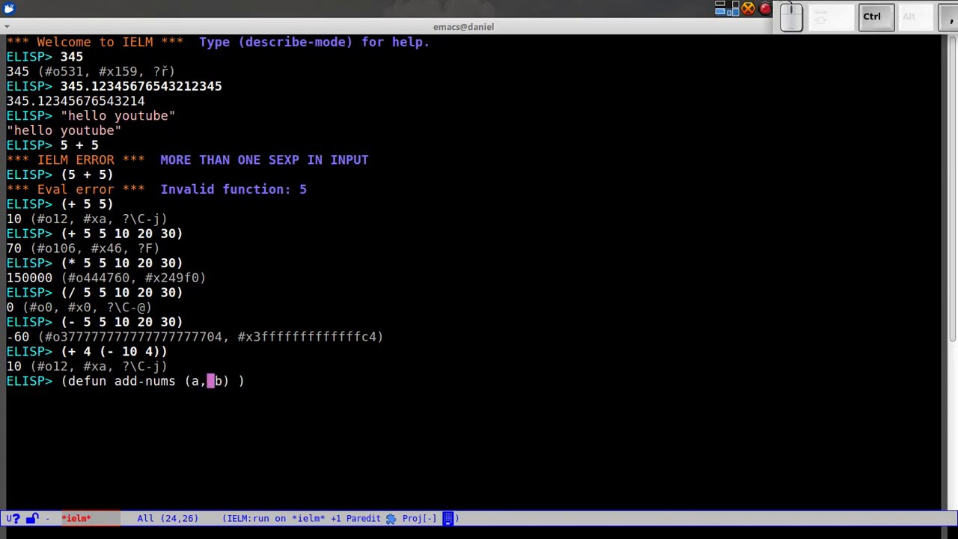
pyautogui.press('BackSpace')
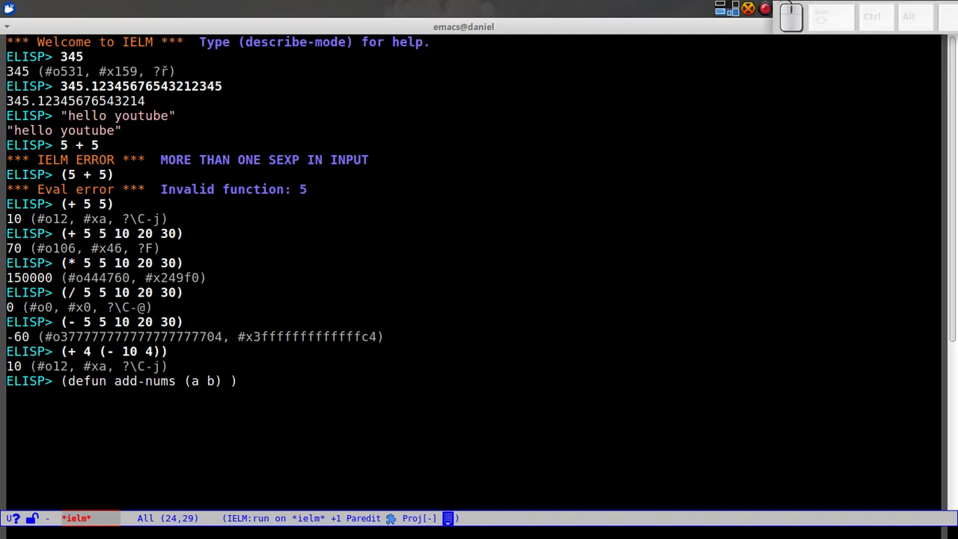
pyautogui.write('()')
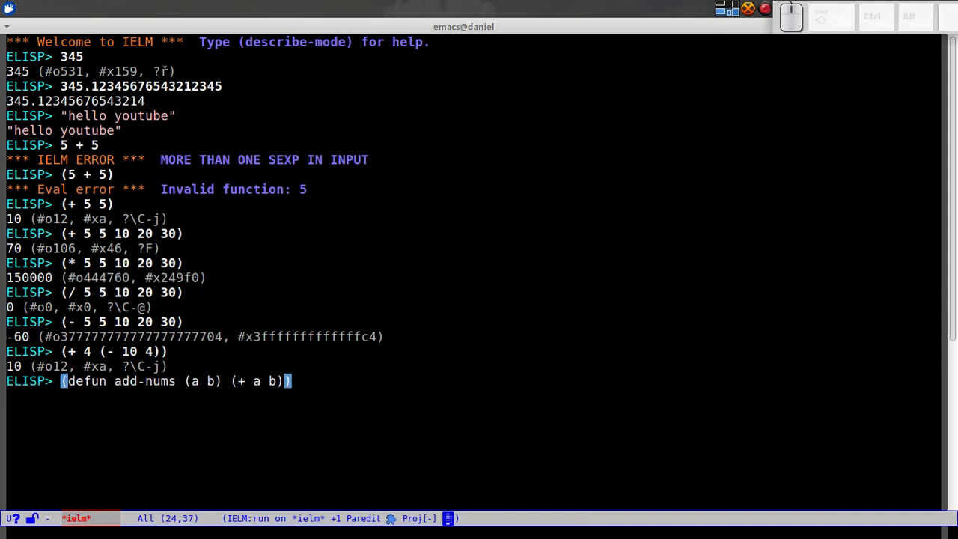
# Evaluate the add-nums definition and enter the call (add-nums 10 10).
pyautogui.press('Return')
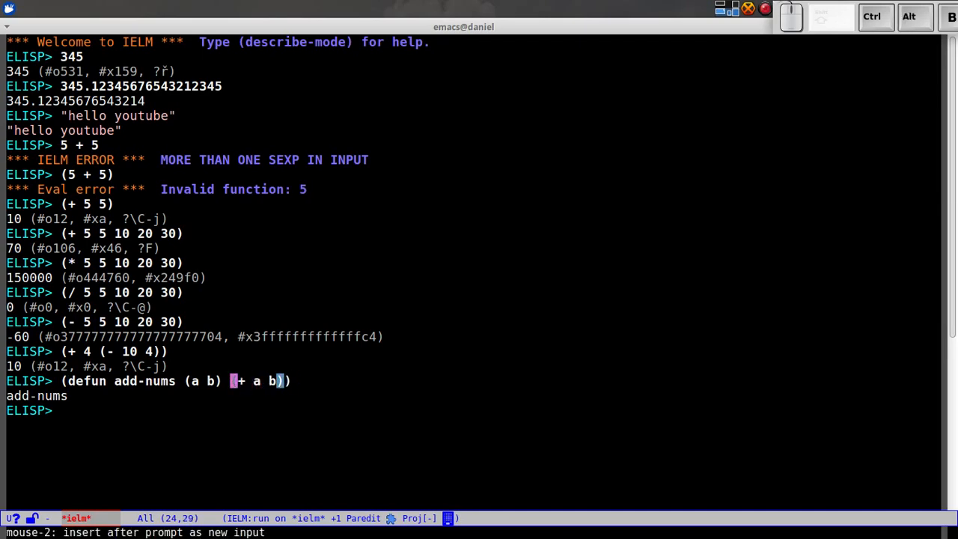
pyautogui.write('return')
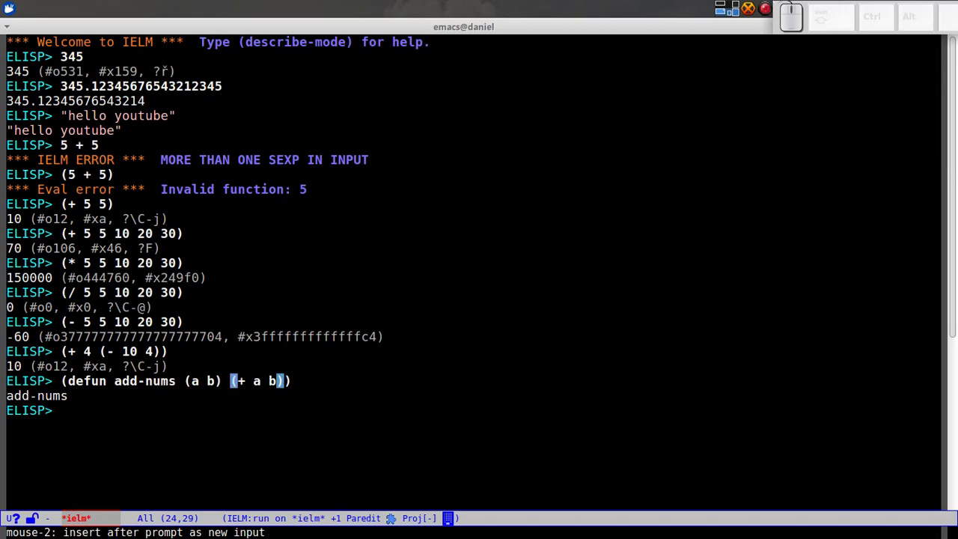
pyautogui.press('ctrl')
pyautogui.write('(add-nums 10 10)')
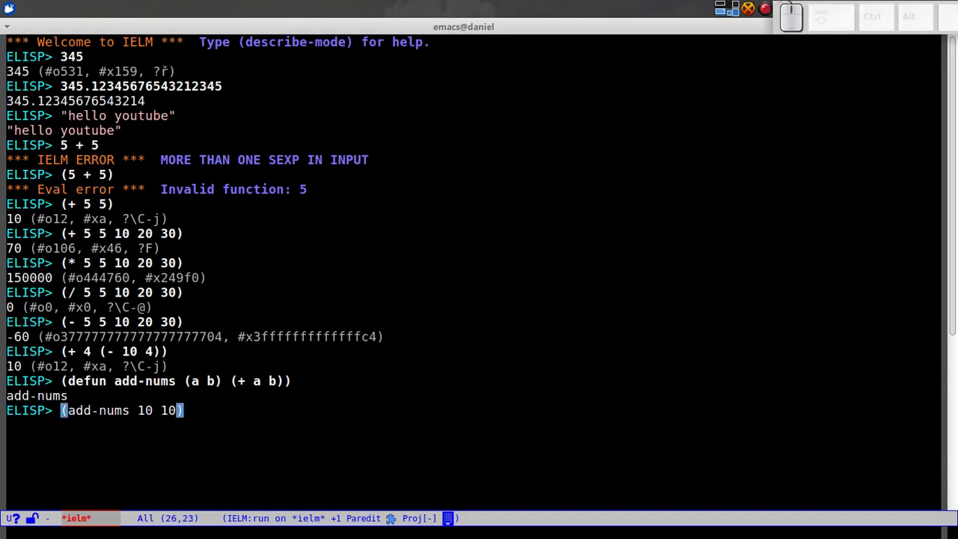
# Evaluate (add-nums 10 10) and get 20.
pyautogui.press('Return')
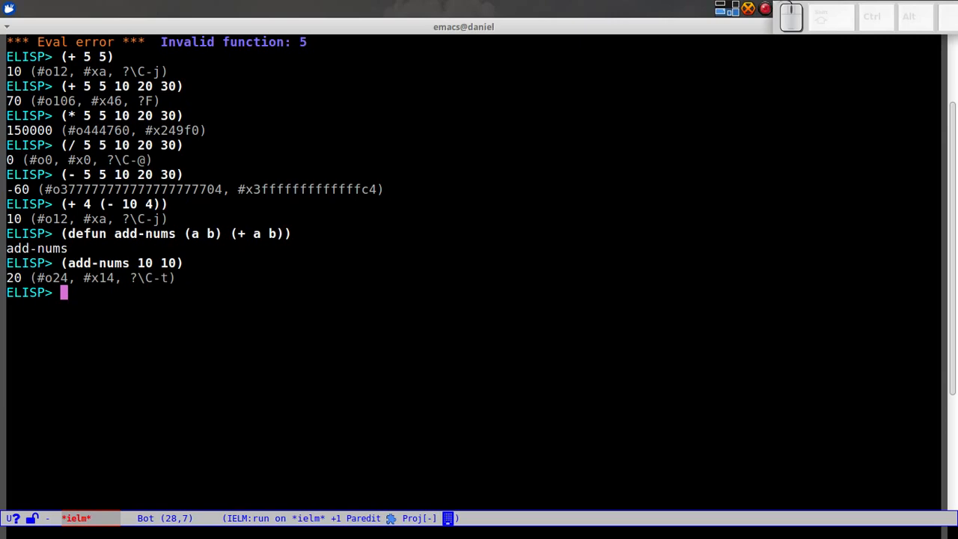
# Evaluate (require 'ert) to load the ERT testing library, returning ert.
pyautogui.write('(require')
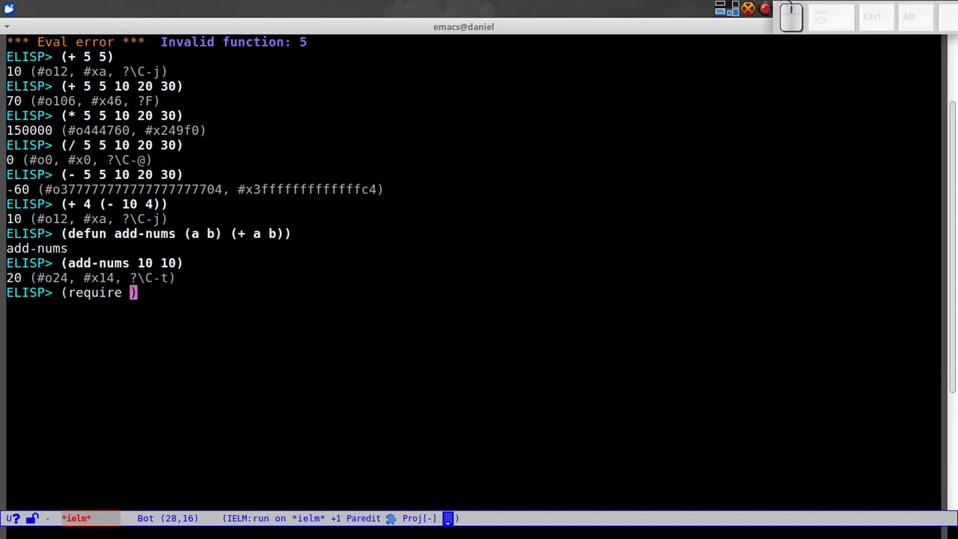
pyautogui.write("'")
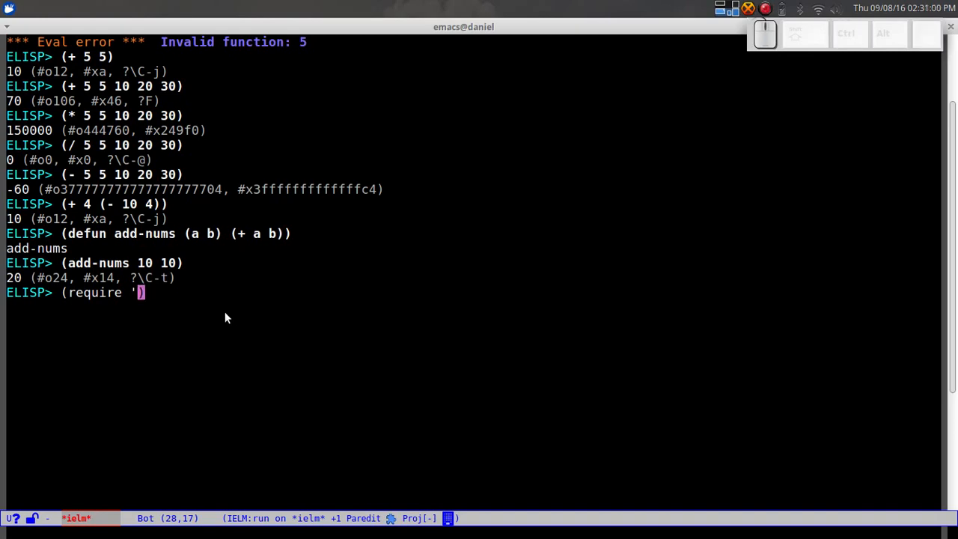
pyautogui.write('e')
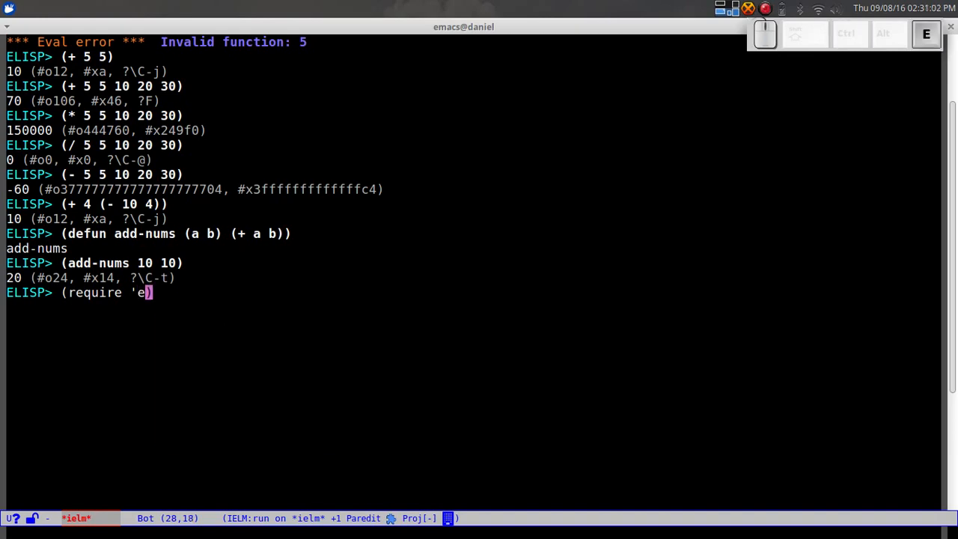
pyautogui.write('rt')
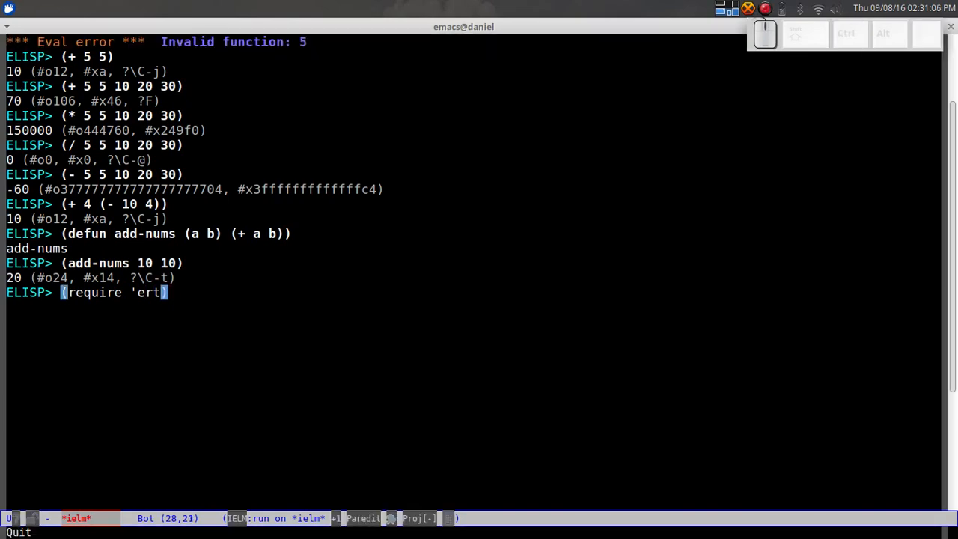
pyautogui.press('Return')
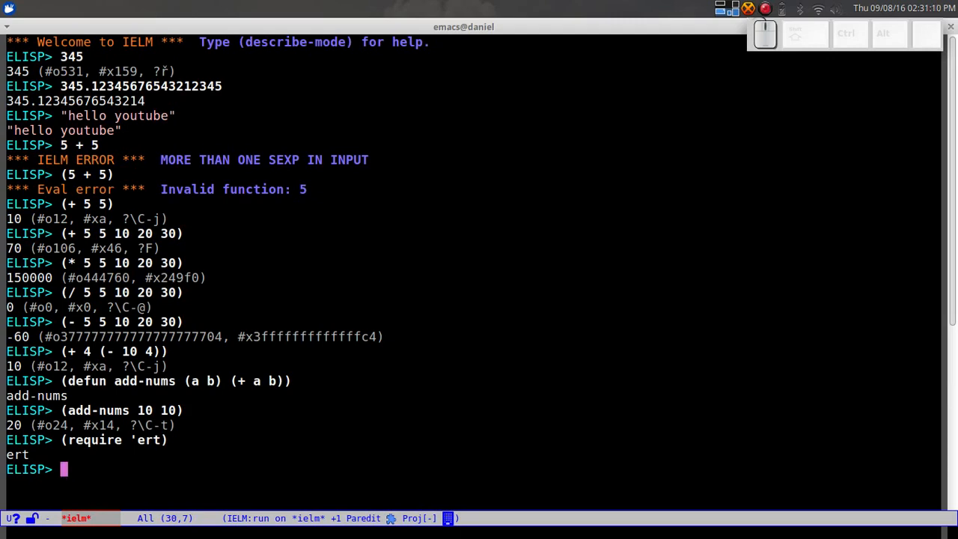
pyautogui.scroll(-3)
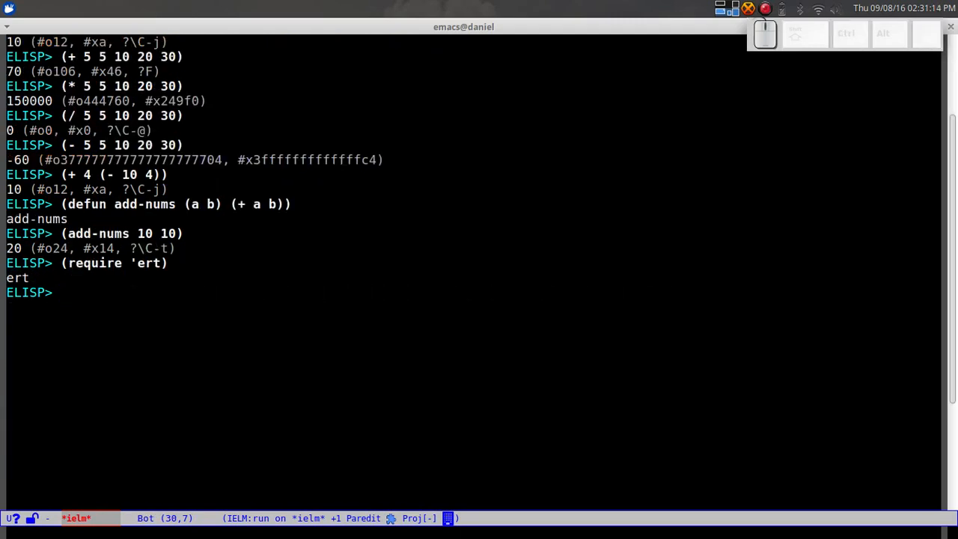
# Write the start of (ert-deftest add-nums-pos () (should ...)) at the prompt.
pyautogui.write('(')
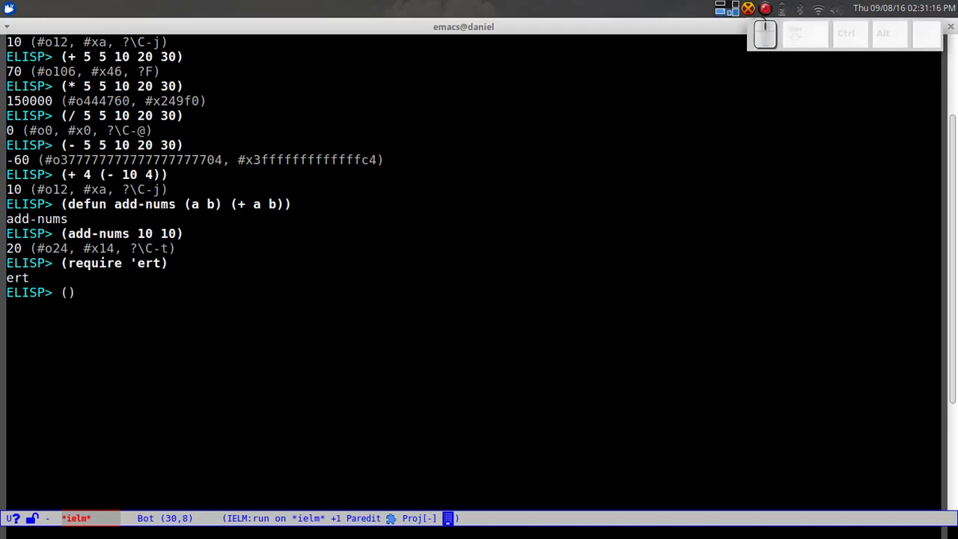
pyautogui.write('deftest')
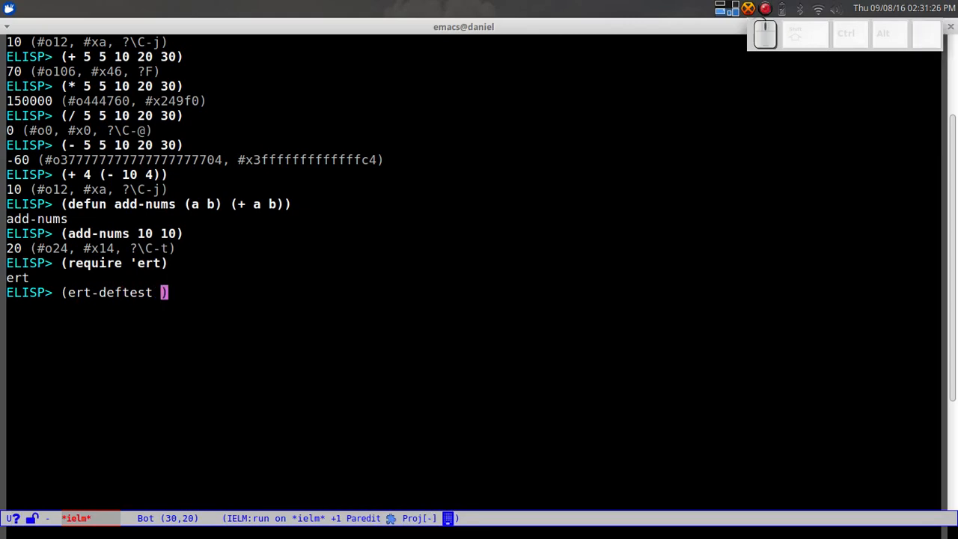
pyautogui.write('add-nums-')
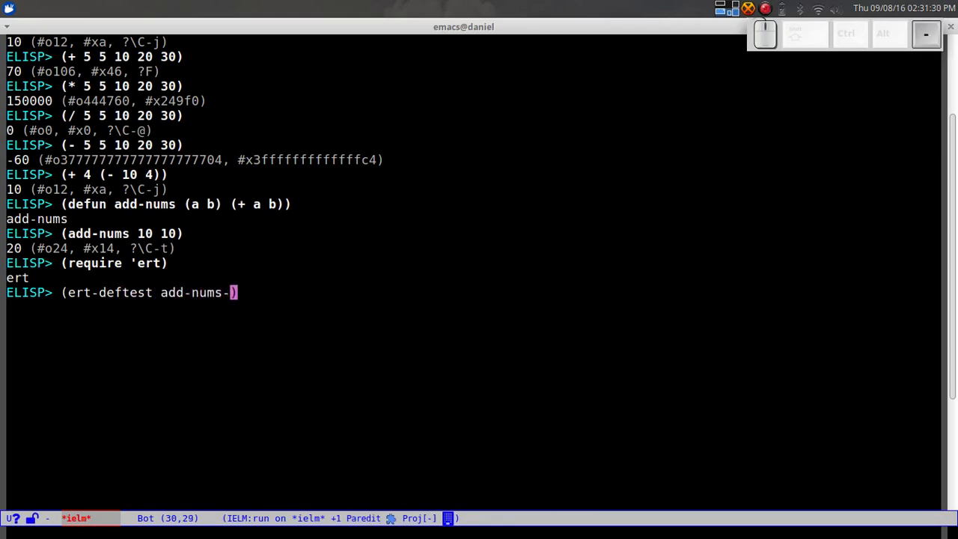
pyautogui.write('pos')
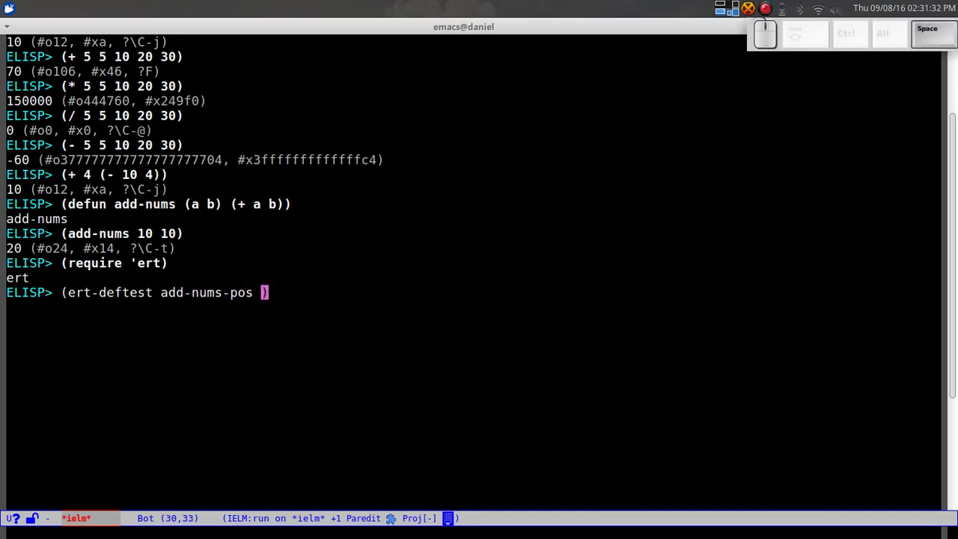
pyautogui.write('(sldkfj')
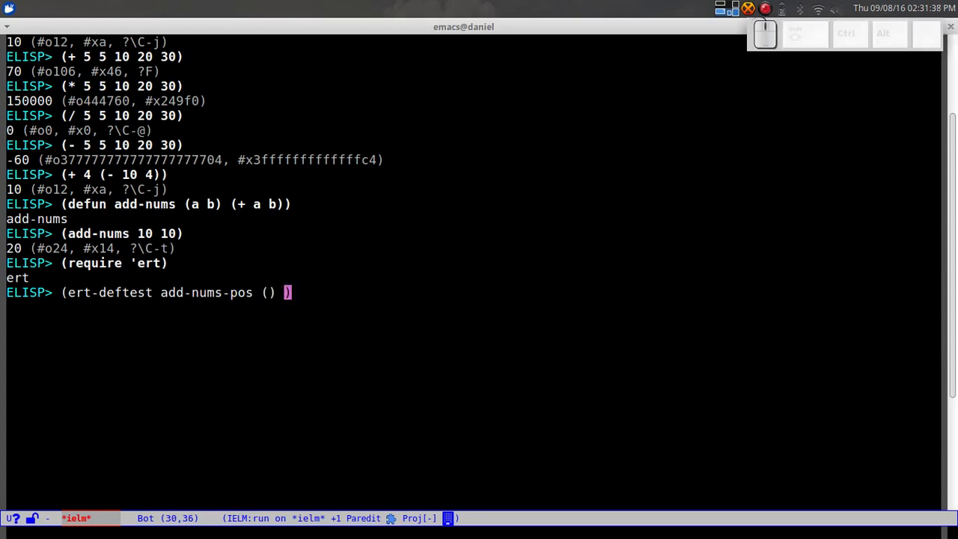
pyautogui.write('(should')
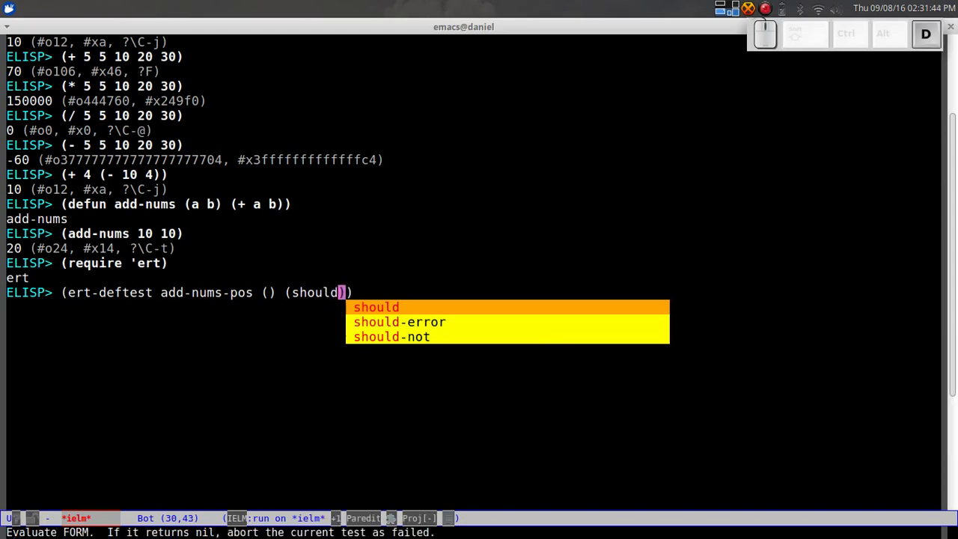
# Review should vs should-not in the completion popup and keep should with an inner form.
pyautogui.press('BackSpace')
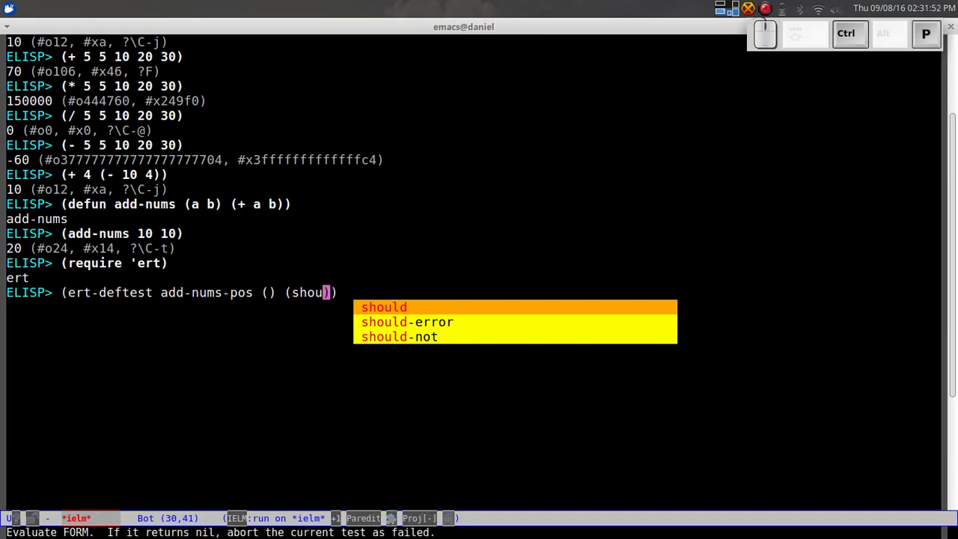
pyautogui.press('Down')
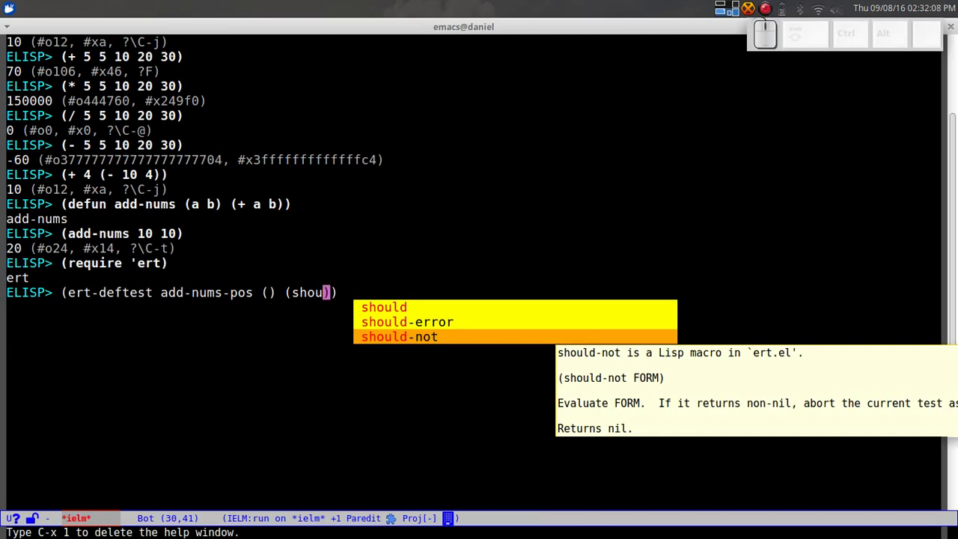
pyautogui.write('d (')
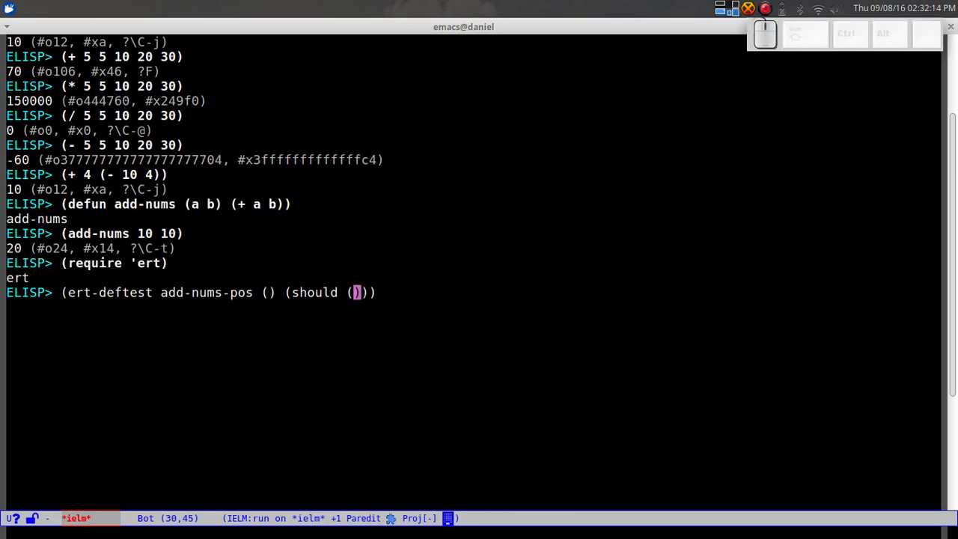
# Complete the assertion as (equal (add-nums 10 10) 20) and evaluate the ert-deftest.
pyautogui.write('equal')
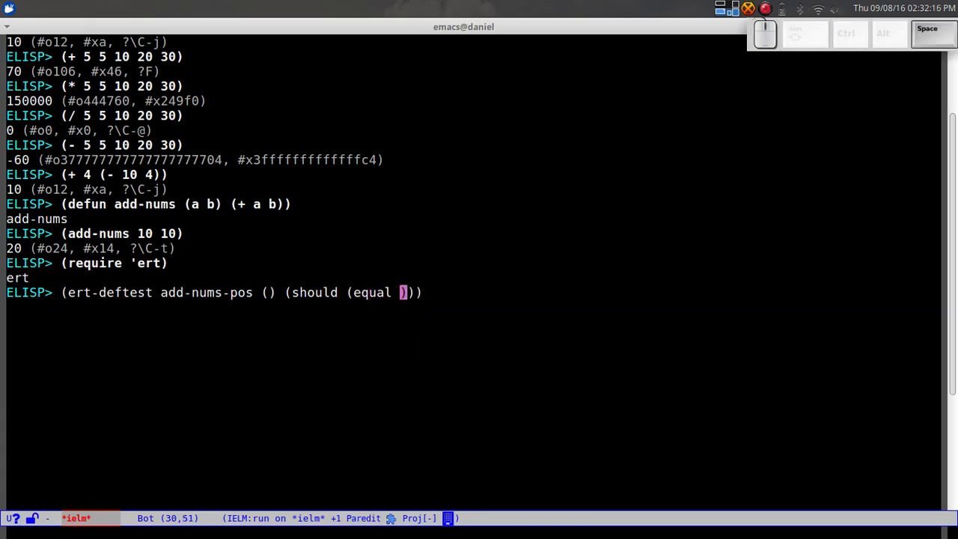
pyautogui.write('add-nums 10 10')
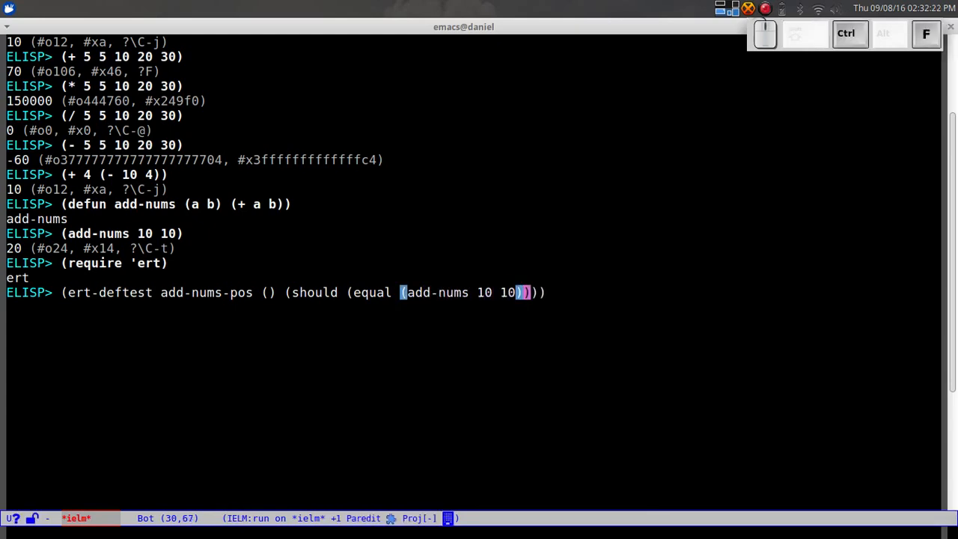
pyautogui.write('20')
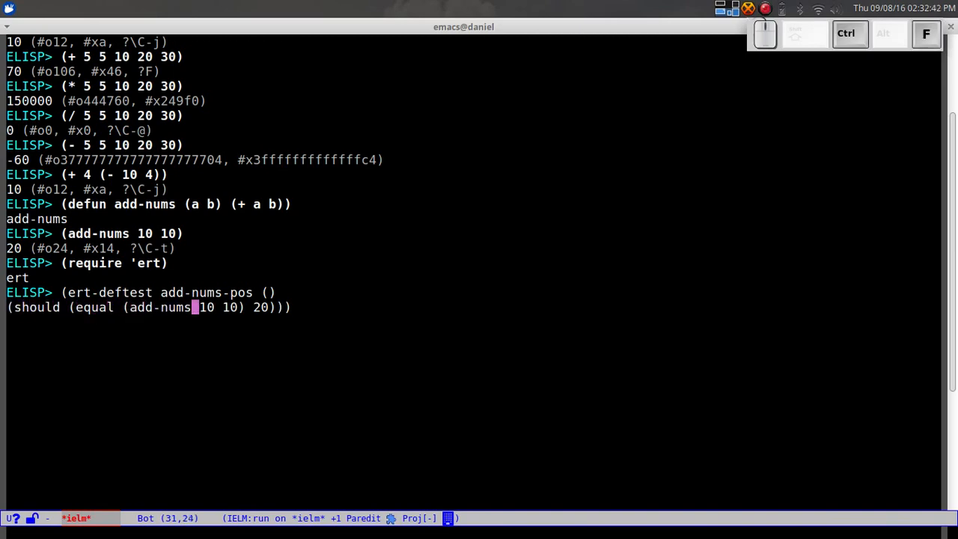
pyautogui.write('f')
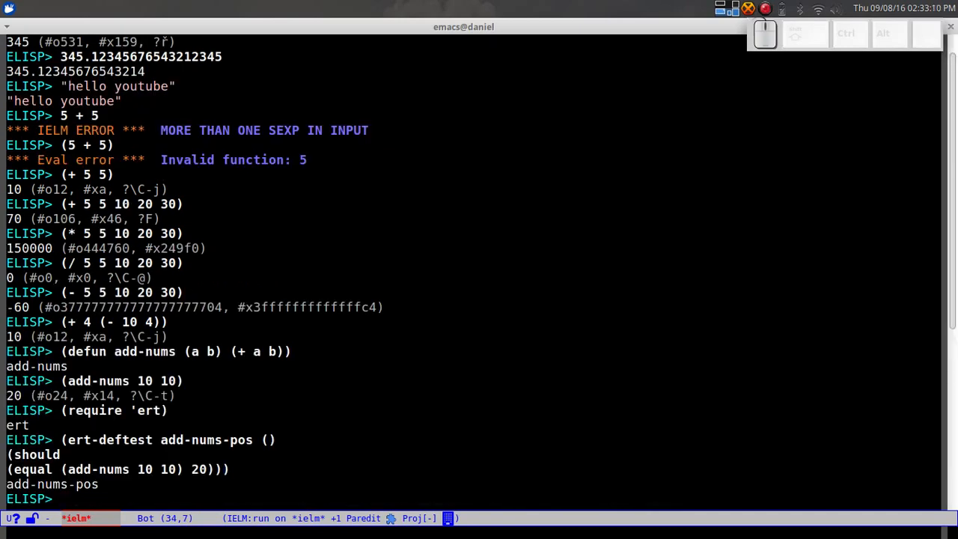
# Evaluate (add-nums-pos), hit the void-function error, and start M-x ert for add-nums-pos.
pyautogui.press('ctrl')
pyautogui.write('add-nums-pos')
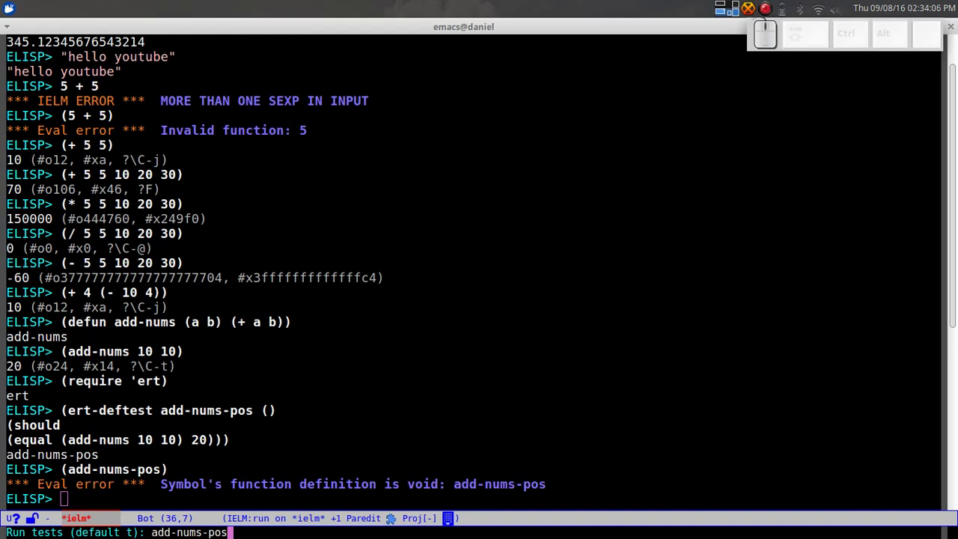
# Dismiss the ERT run prompt and redefine add-nums-pos expecting 0.
pyautogui.press('Tab')
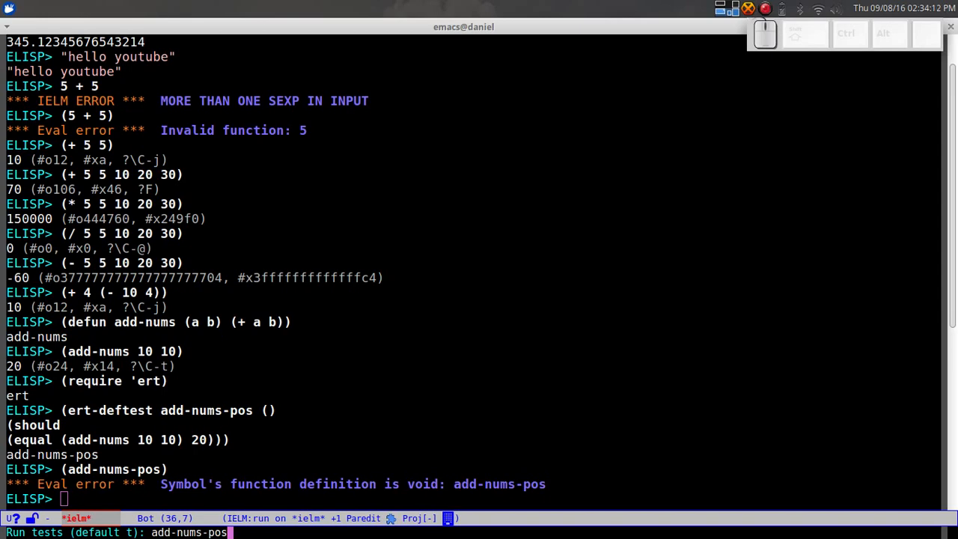
pyautogui.press('Return')
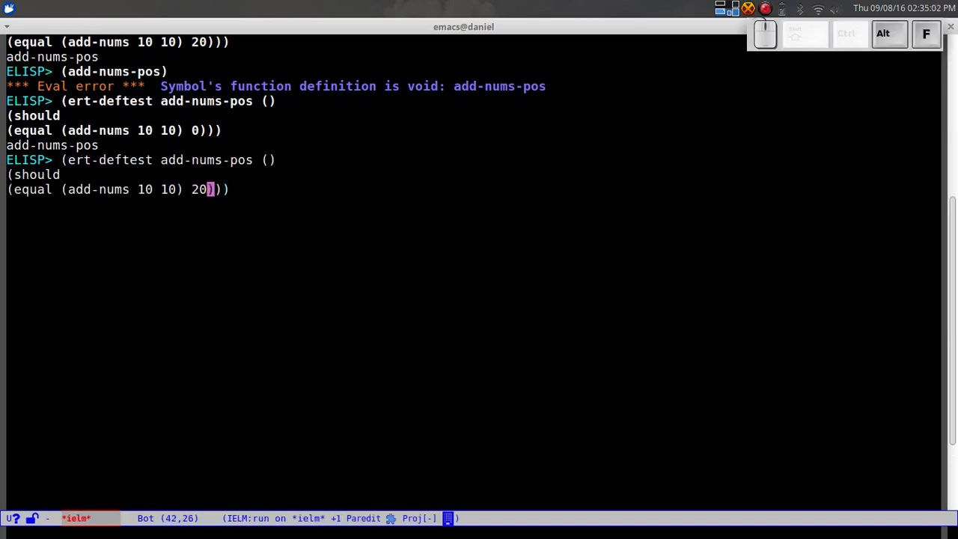
# Recall and re-evaluate the test definition expecting 20, then bring up ert defaulting to add-nums-pos.
pyautogui.write('1')
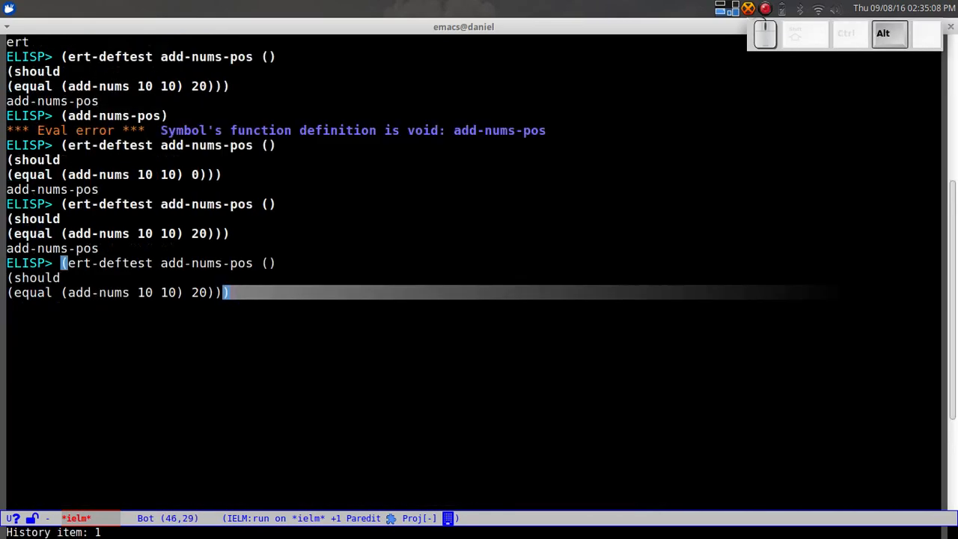
pyautogui.press('Return')
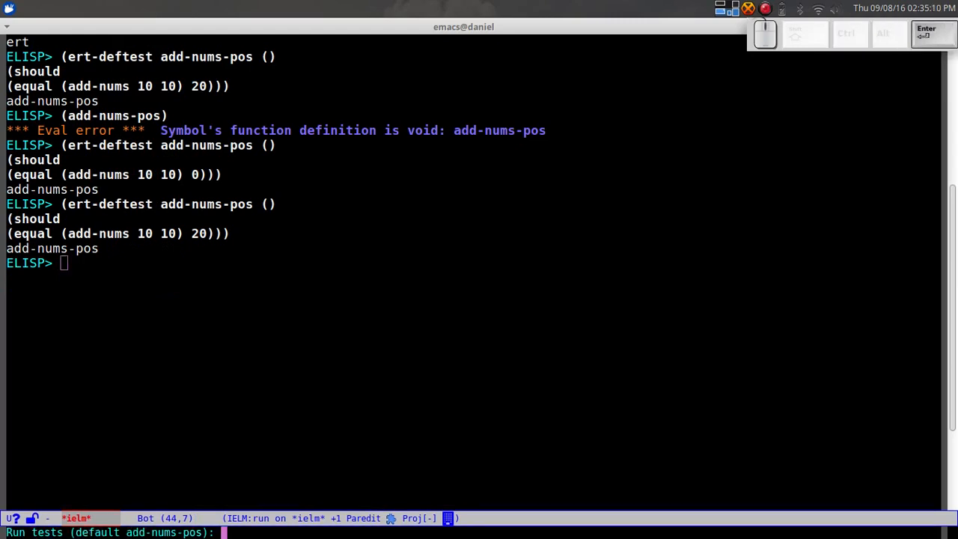